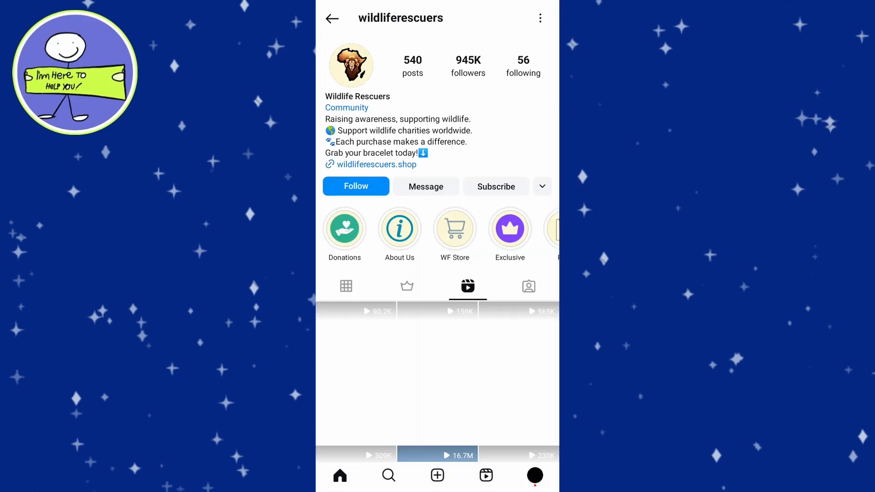
Scroll the Wildlife Rescuers Reels to reach and play the Egyptian jerboa Reel
scroll(down, 3)
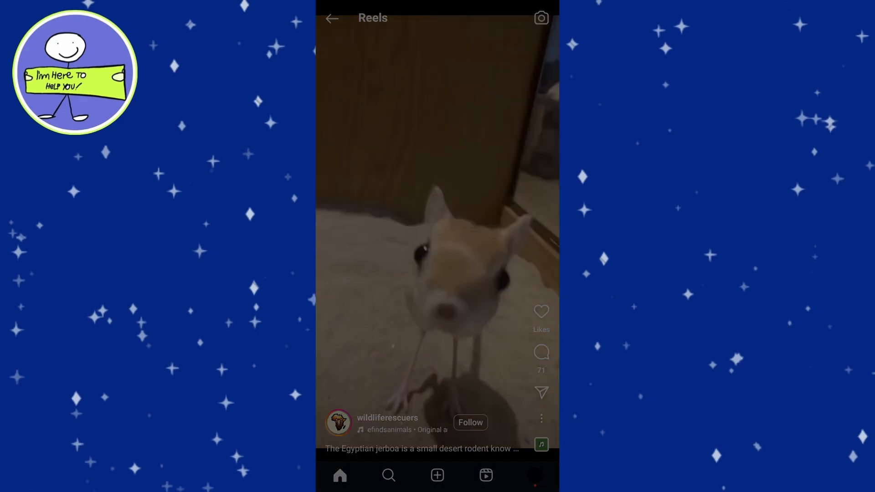
Share the jerboa Reel to Threads via the paper-plane share sheet
click(540, 393)
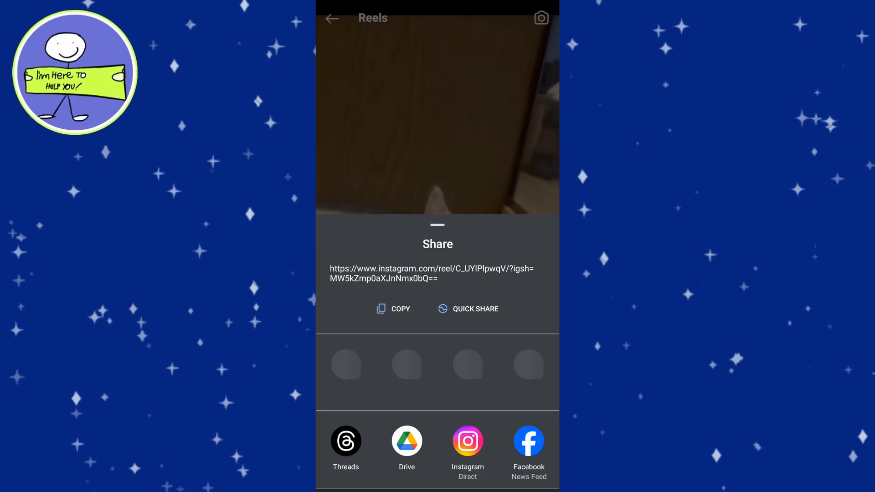
click(346, 441)
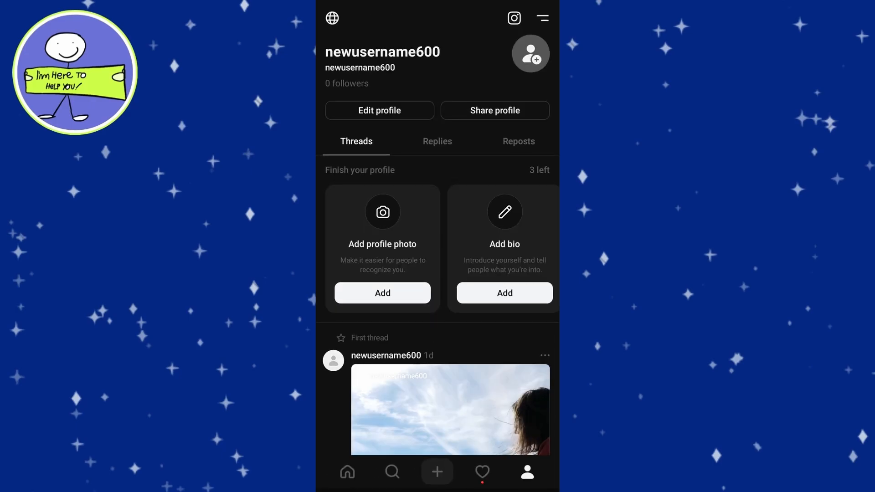
From the Threads home feed, start a blank New thread draft
click(347, 472)
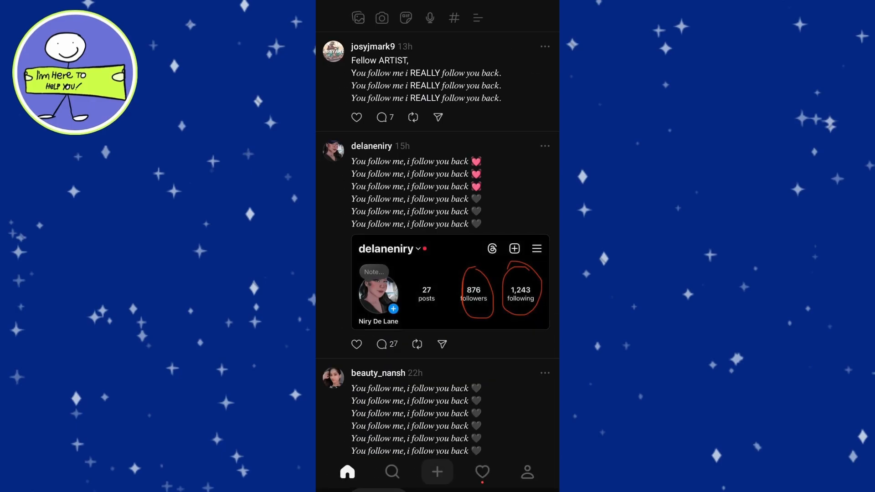
click(485, 475)
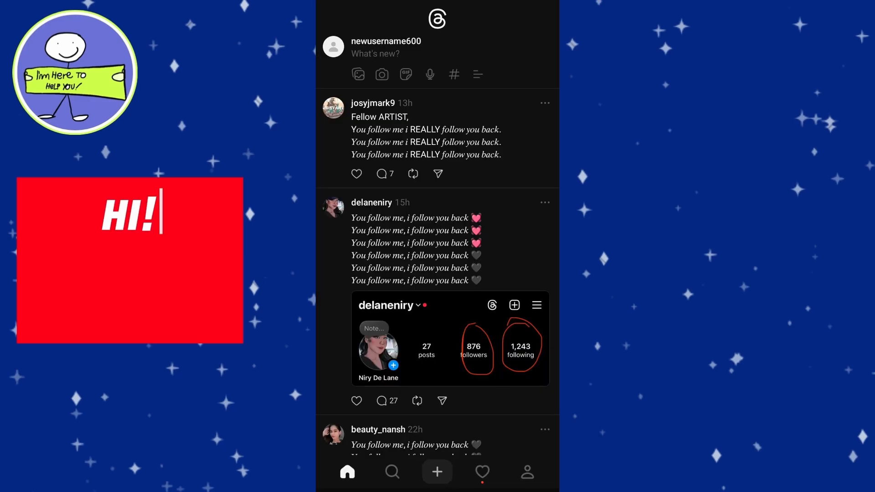
click(437, 472)
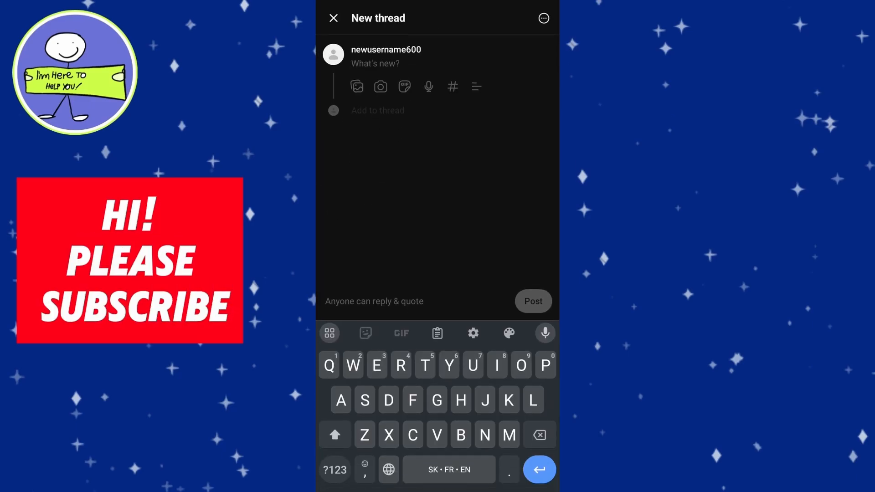